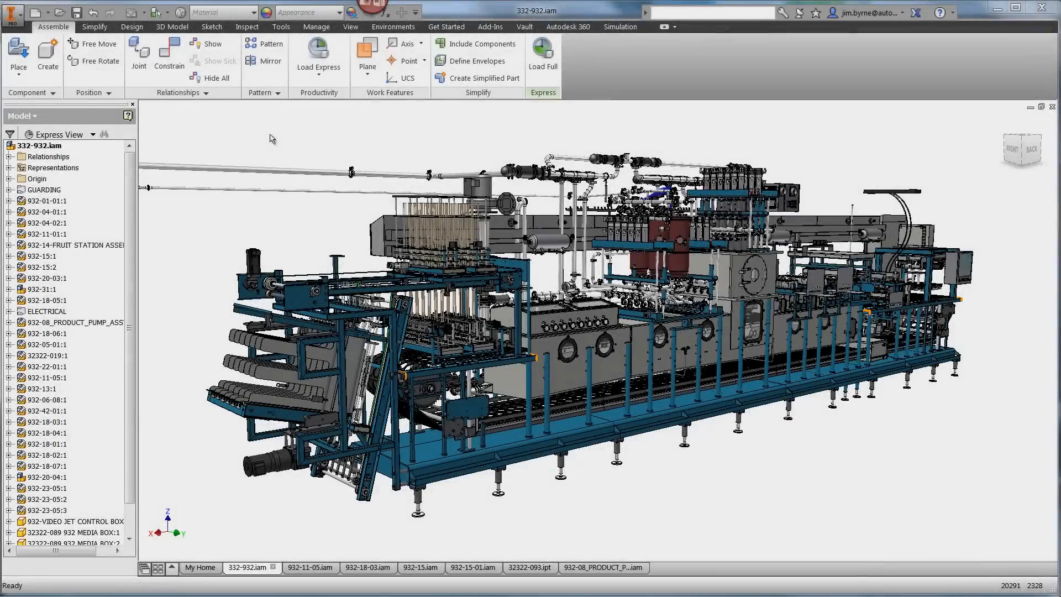
Add the 332-932 machine assembly to a Mockup 360 cloud mockup from the Autodesk 360 ribbon
{"action": "left_click", "coordinate": [567, 26]}
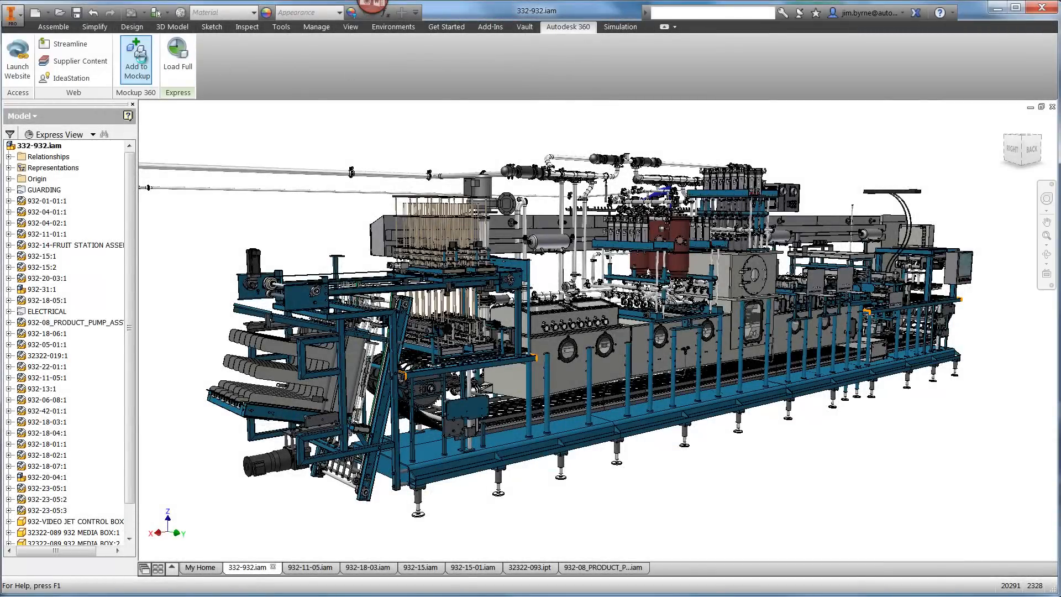
{"action": "left_click", "coordinate": [136, 57]}
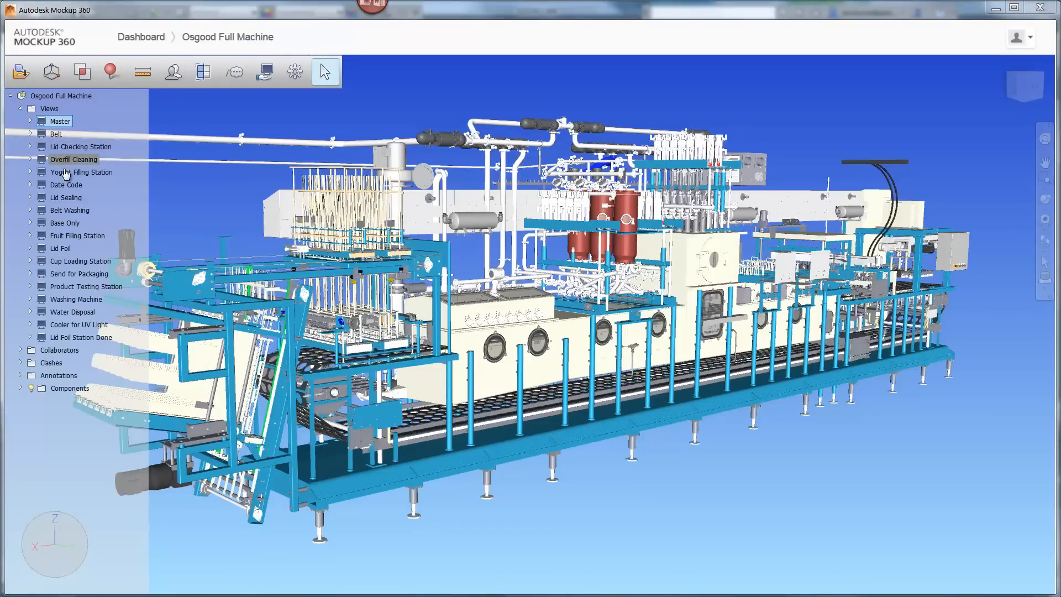
Show the Base Only view, then switch to the saved Lid Foil station view
{"action": "left_click", "coordinate": [65, 222]}
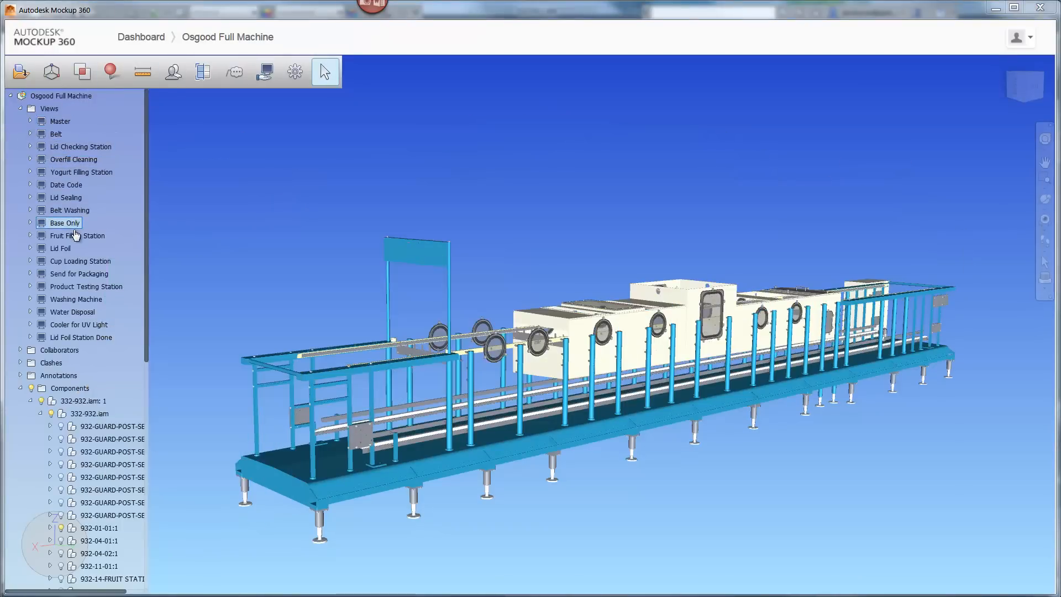
{"action": "left_click", "coordinate": [77, 234]}
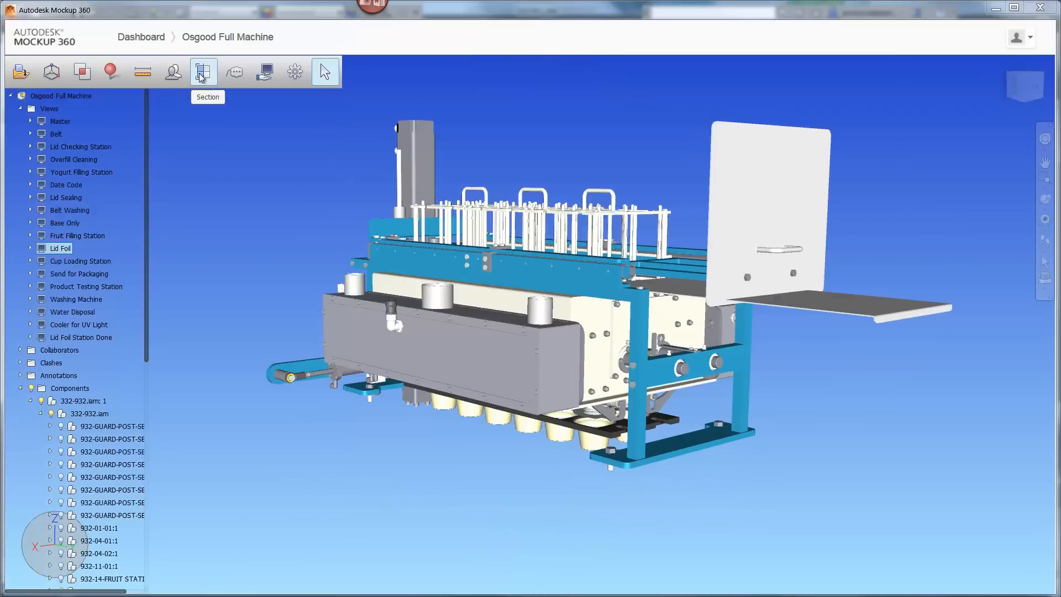
Cut a section plane into the Lid Foil station to reveal its internal ring-shaped parts
{"action": "left_click", "coordinate": [203, 72]}
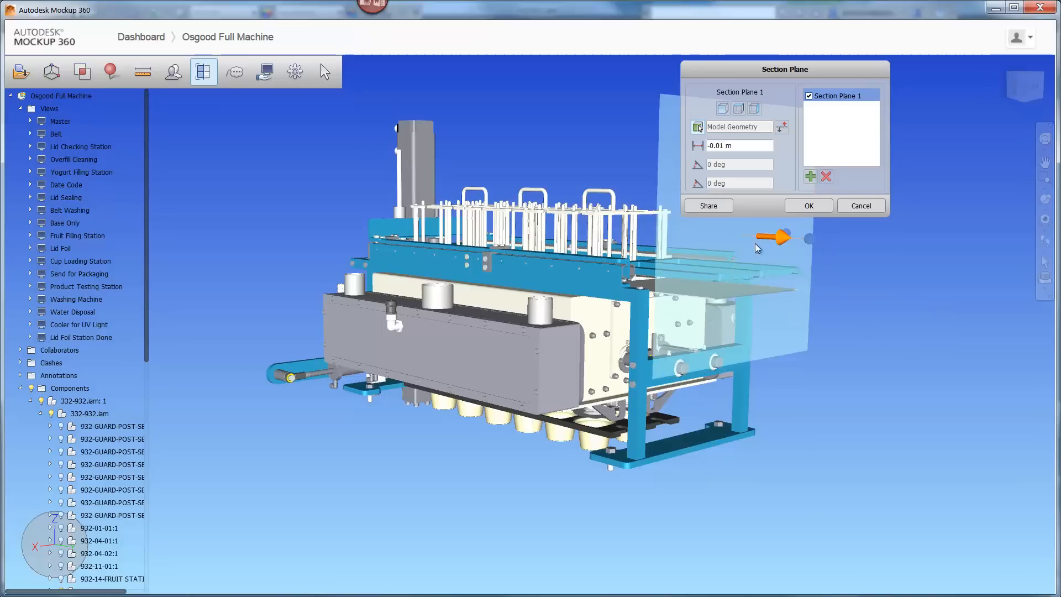
{"action": "left_click_drag", "start_coordinate": [772, 236], "coordinate": [653, 230]}
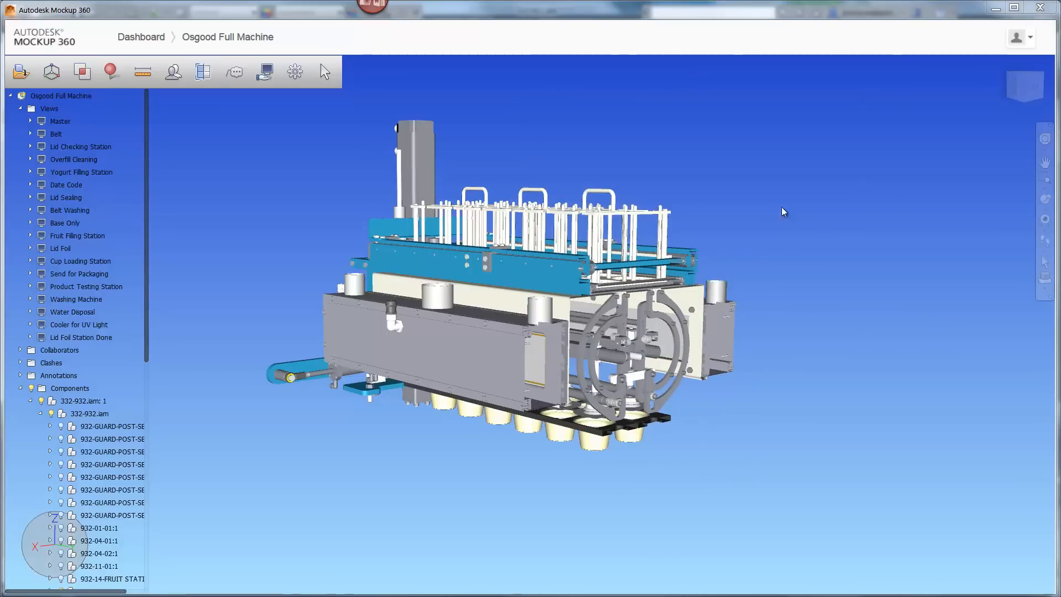
Add a black text markup note 'Pause over the UV light' on the sectioned station
{"action": "left_click", "coordinate": [234, 70]}
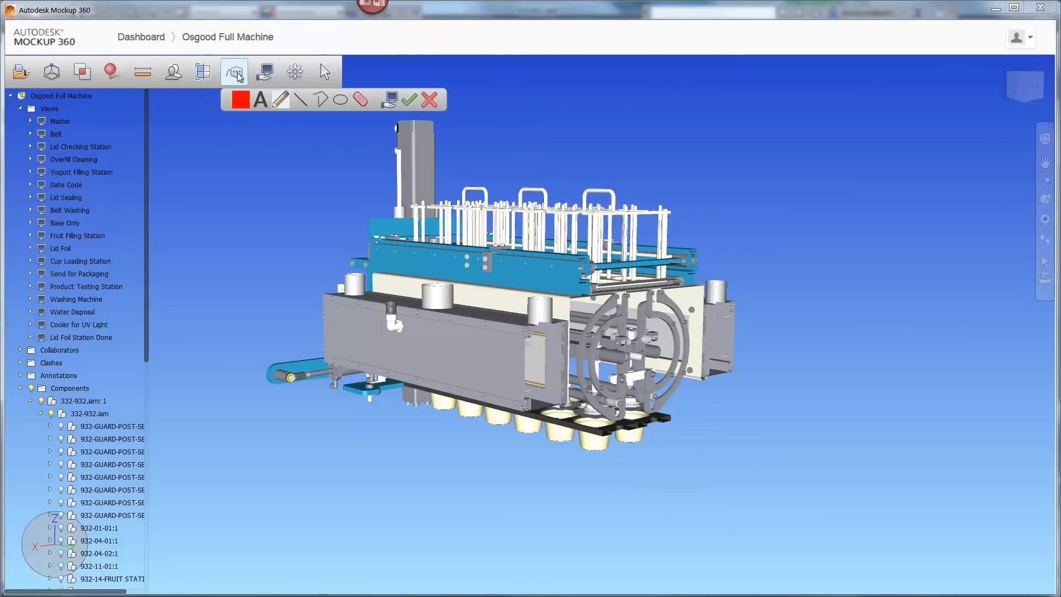
{"action": "left_click", "coordinate": [240, 98]}
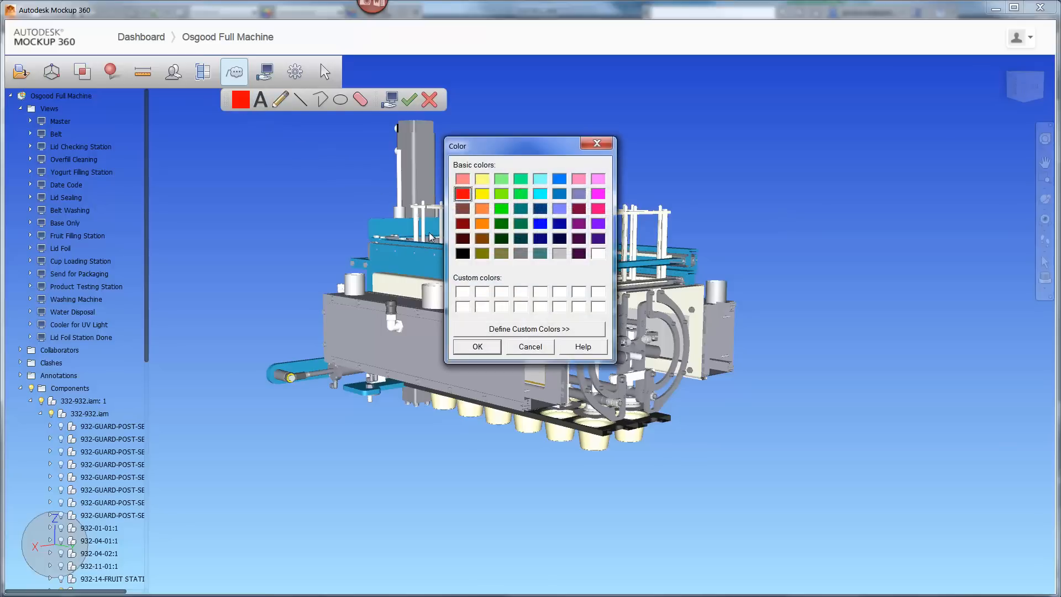
{"action": "left_click", "coordinate": [476, 346]}
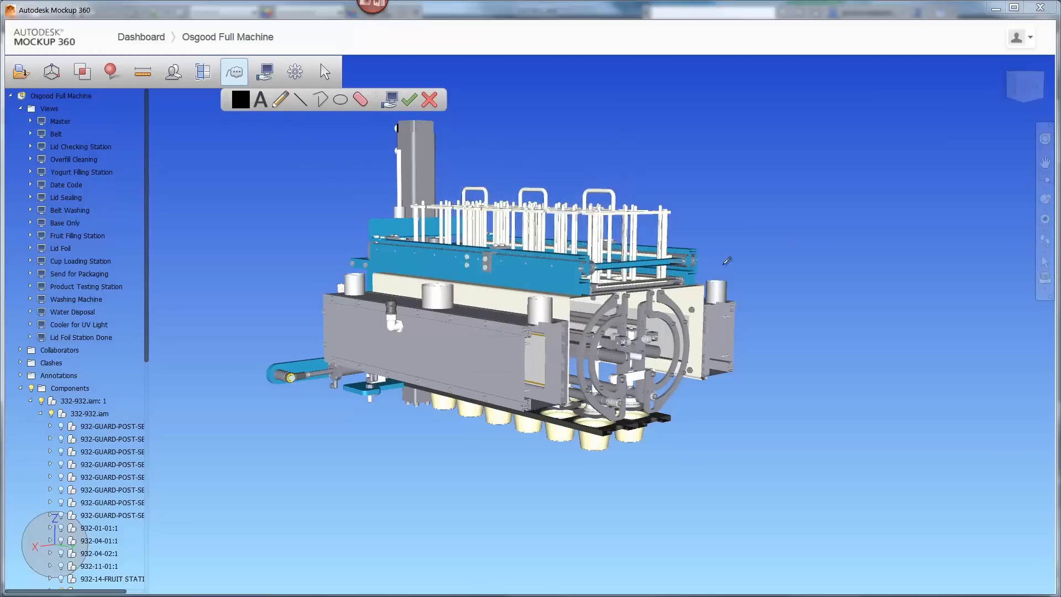
{"action": "type", "text": "Pause ove"}
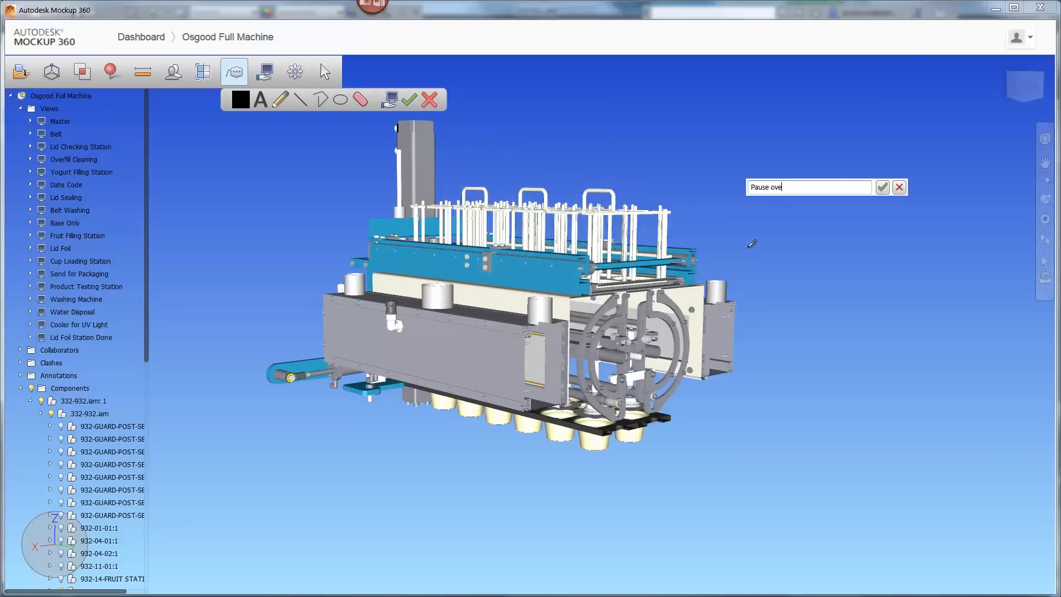
{"action": "left_click", "coordinate": [882, 187]}
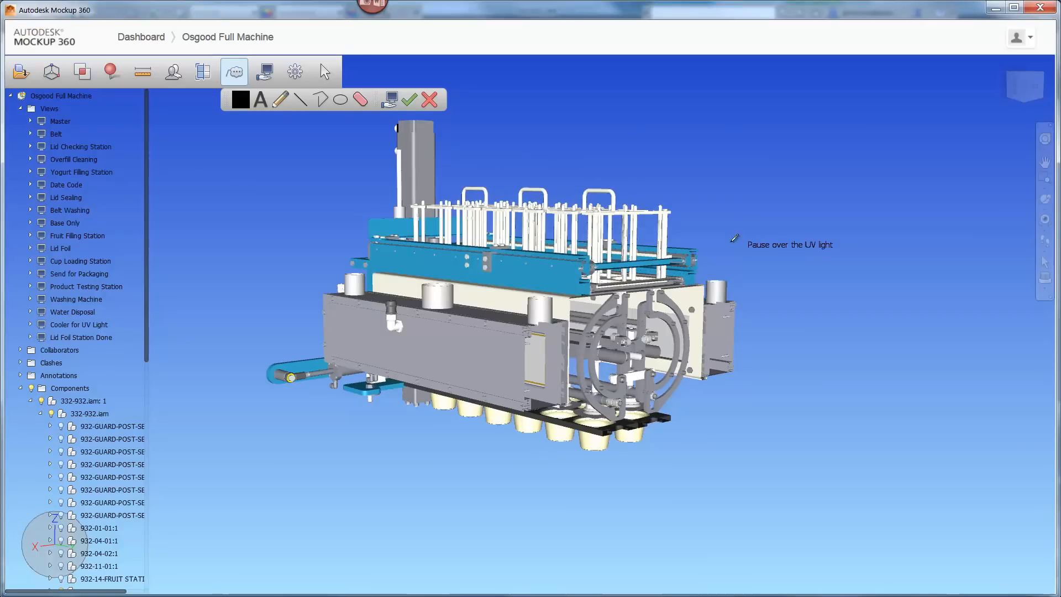
Switch the markup colour to red for the leader and share the view as 'Lid Foil Station'
{"action": "left_click", "coordinate": [240, 99]}
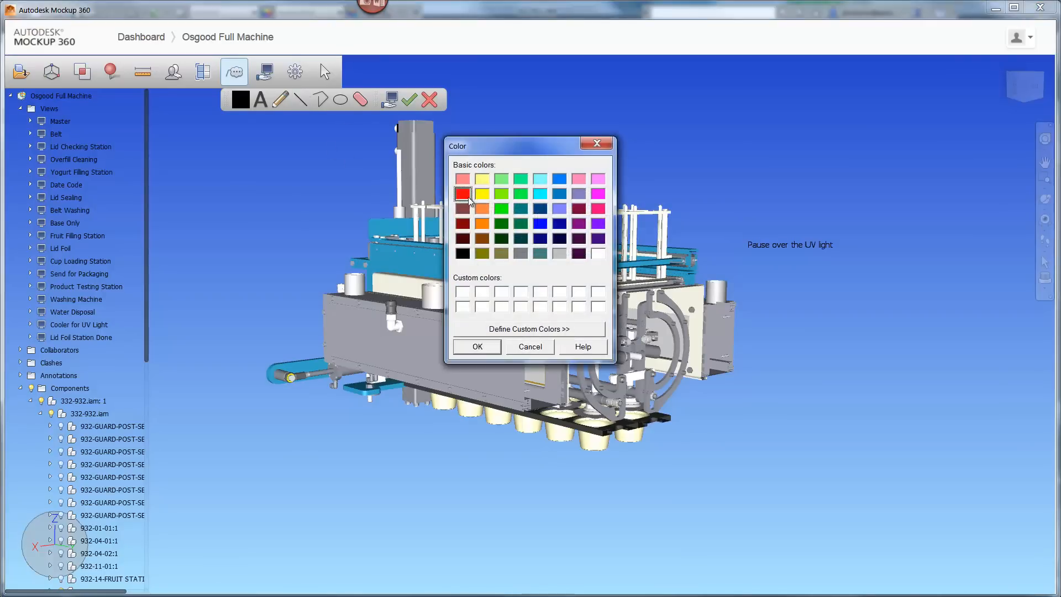
{"action": "left_click", "coordinate": [477, 346]}
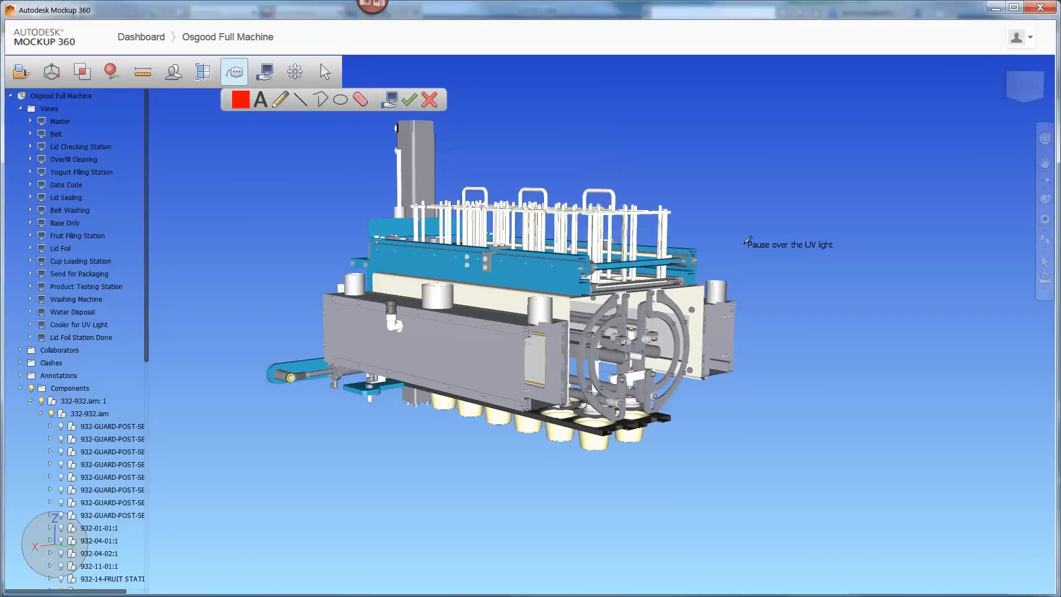
{"action": "left_click", "coordinate": [265, 72]}
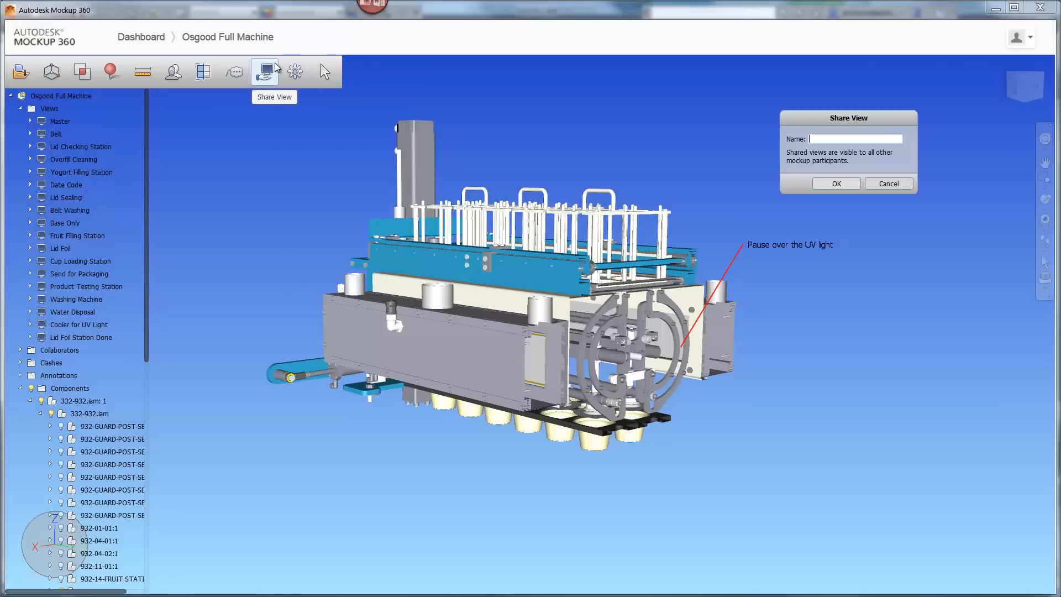
{"action": "type", "text": "Lid Foil Sta"}
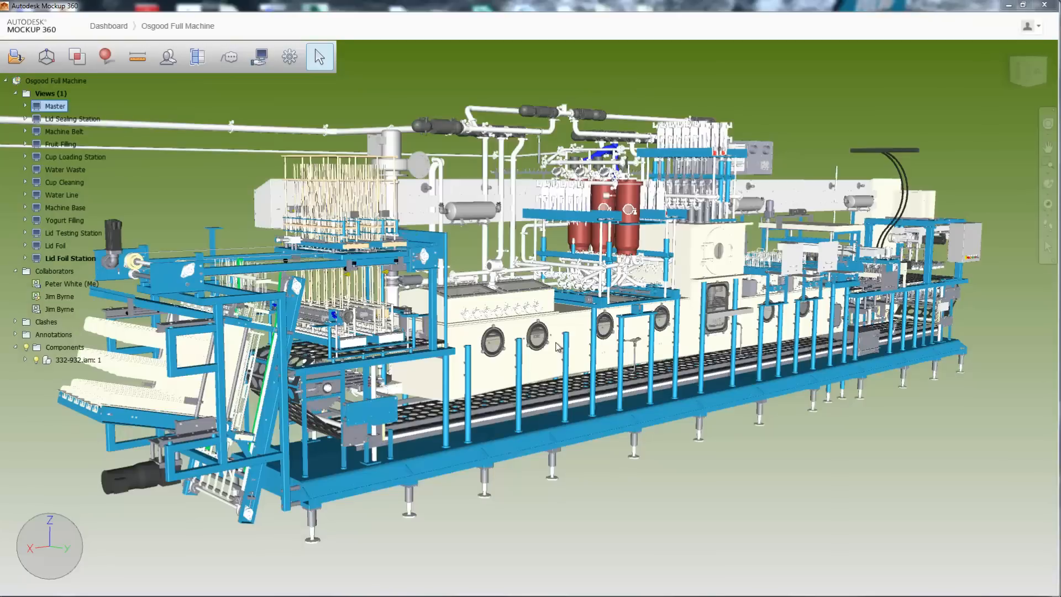
{"action": "mouse_move", "coordinate": [161, 191]}
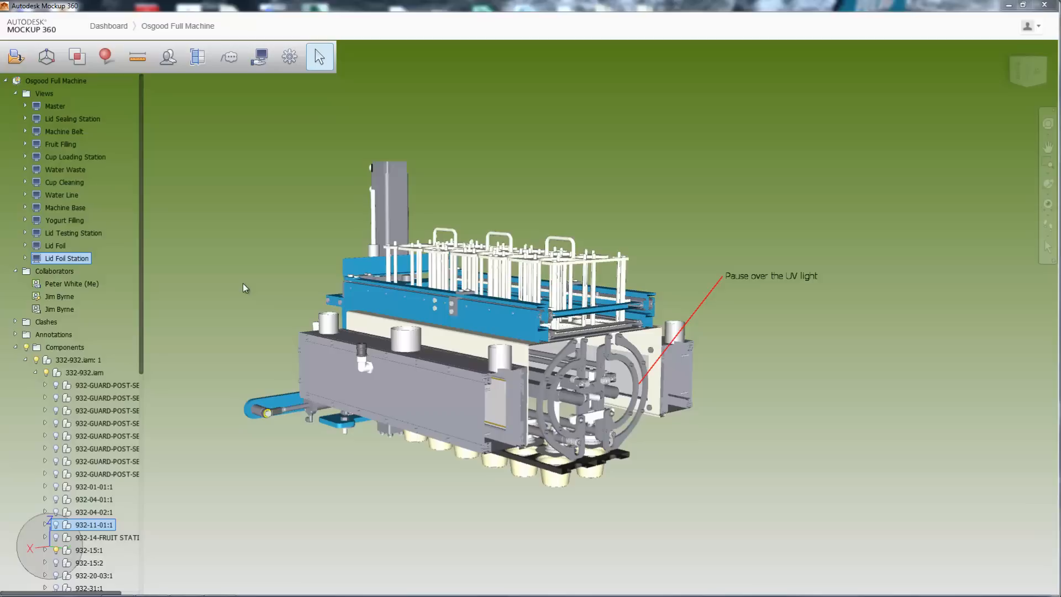
{"action": "mouse_move", "coordinate": [545, 360]}
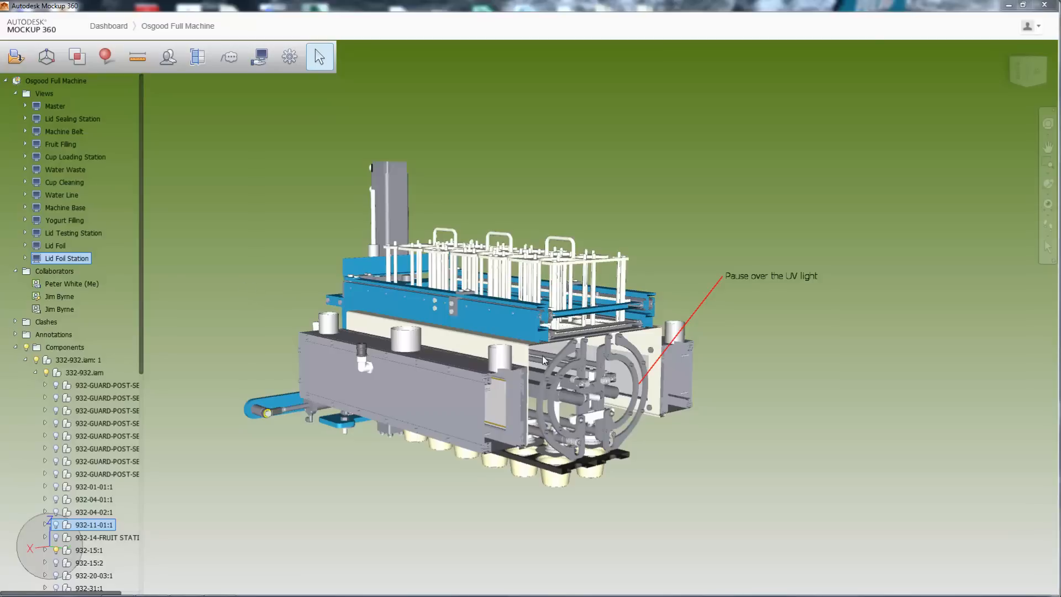
Open the shared Lid Foil Station view with its sectioned station and red-marked note
{"action": "left_click", "coordinate": [25, 257]}
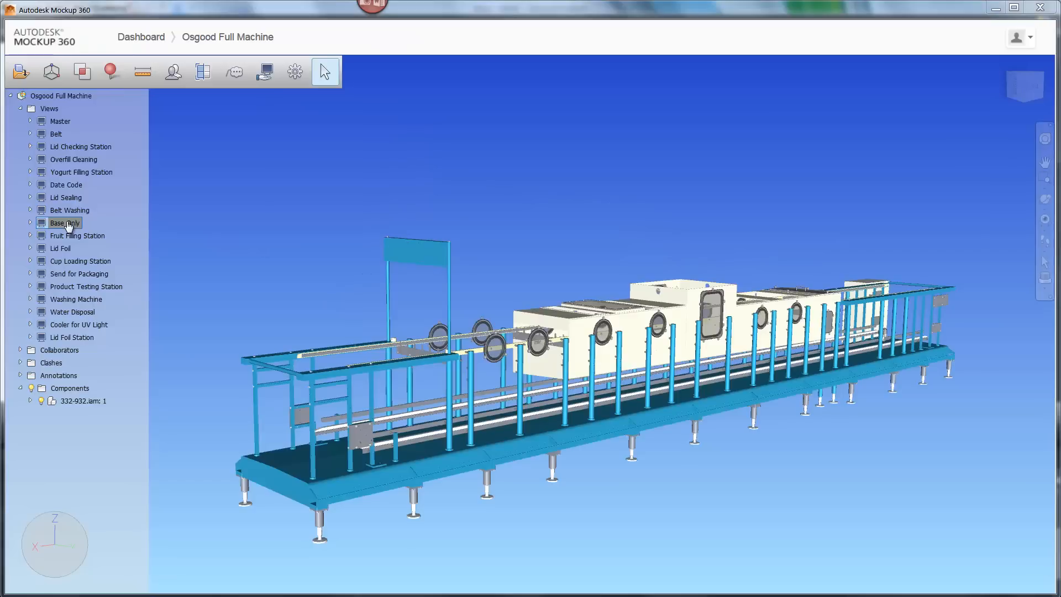
Return to the Master view, expand Collaborators, Annotations and Components, and select 332-932.iam:1
{"action": "left_click", "coordinate": [60, 121]}
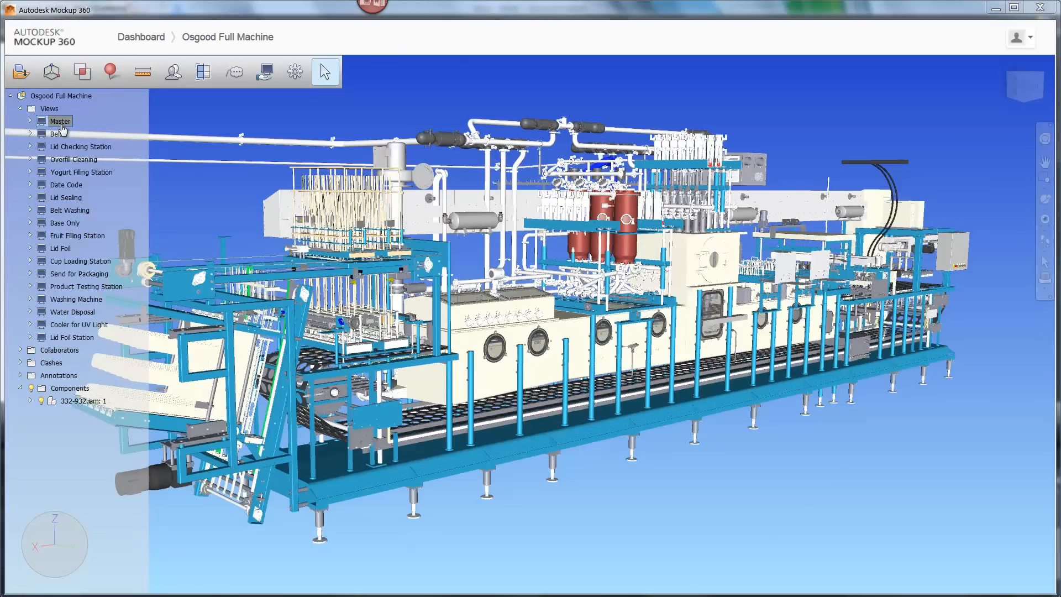
{"action": "left_click", "coordinate": [23, 110]}
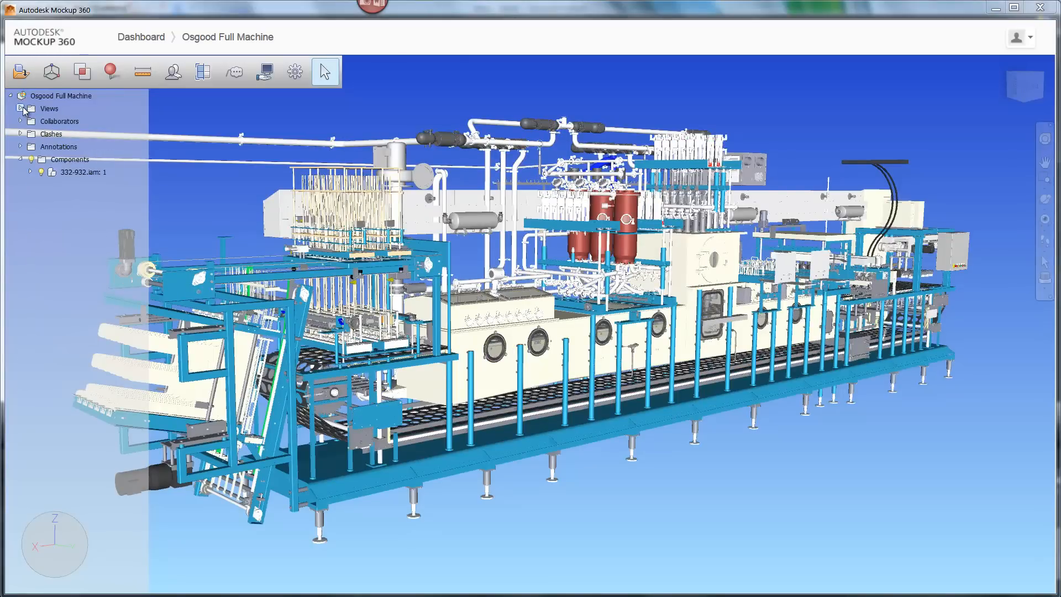
{"action": "left_click", "coordinate": [21, 121]}
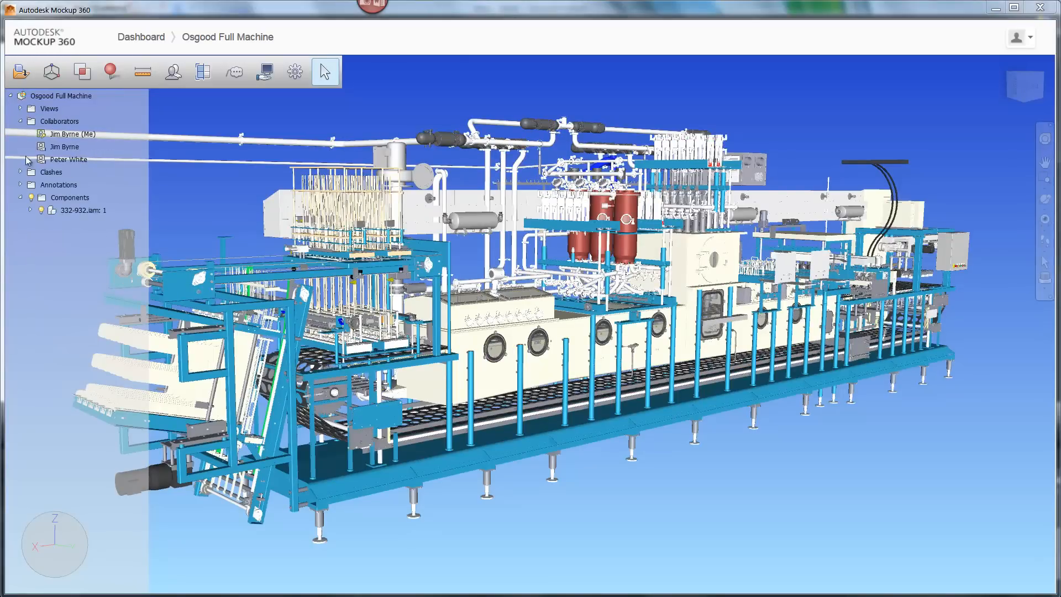
{"action": "left_click", "coordinate": [20, 184]}
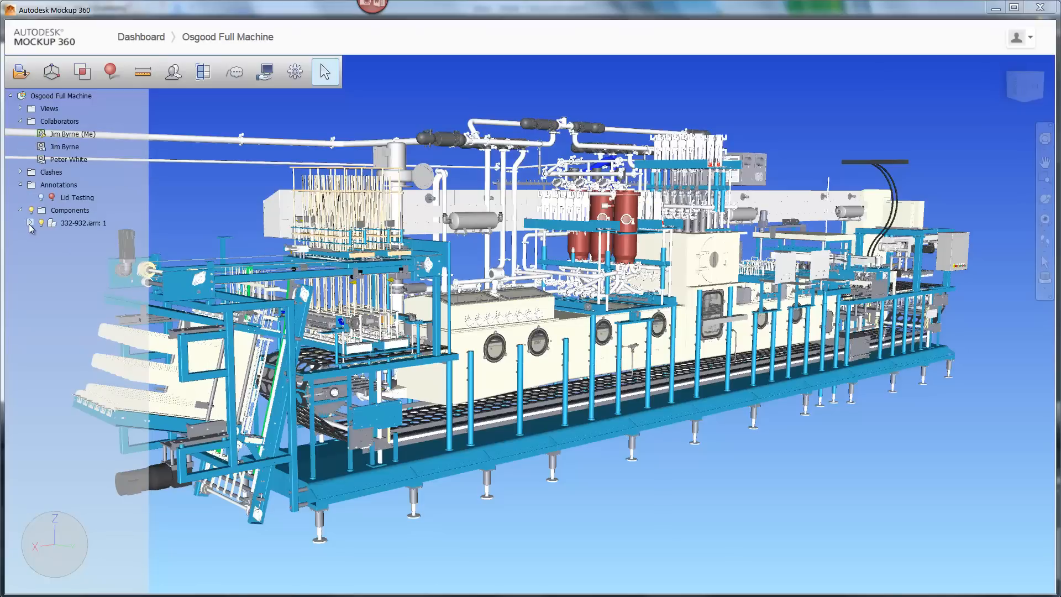
{"action": "left_click", "coordinate": [30, 223]}
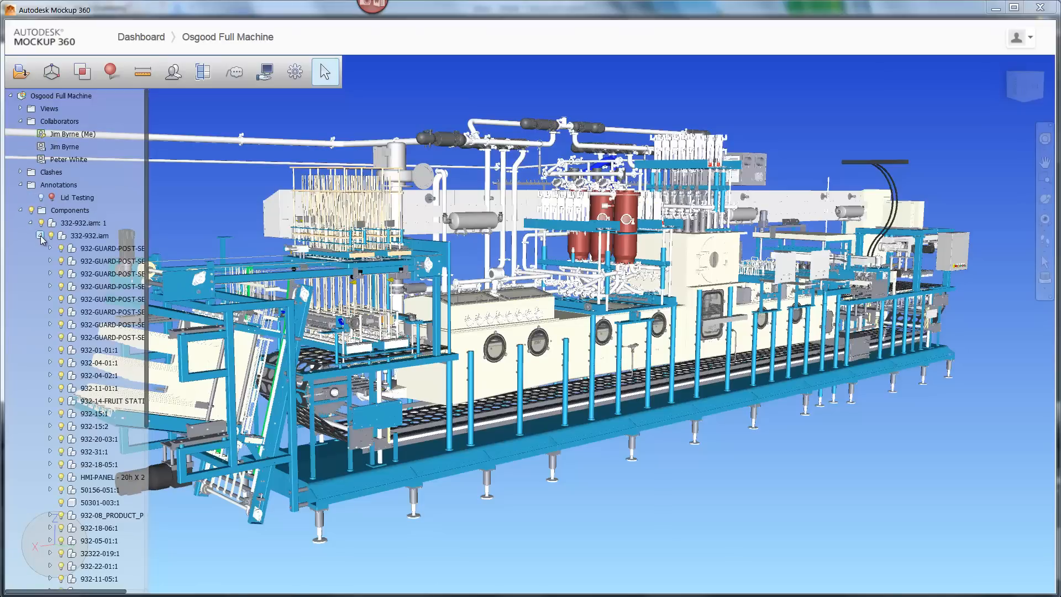
{"action": "left_click", "coordinate": [84, 222]}
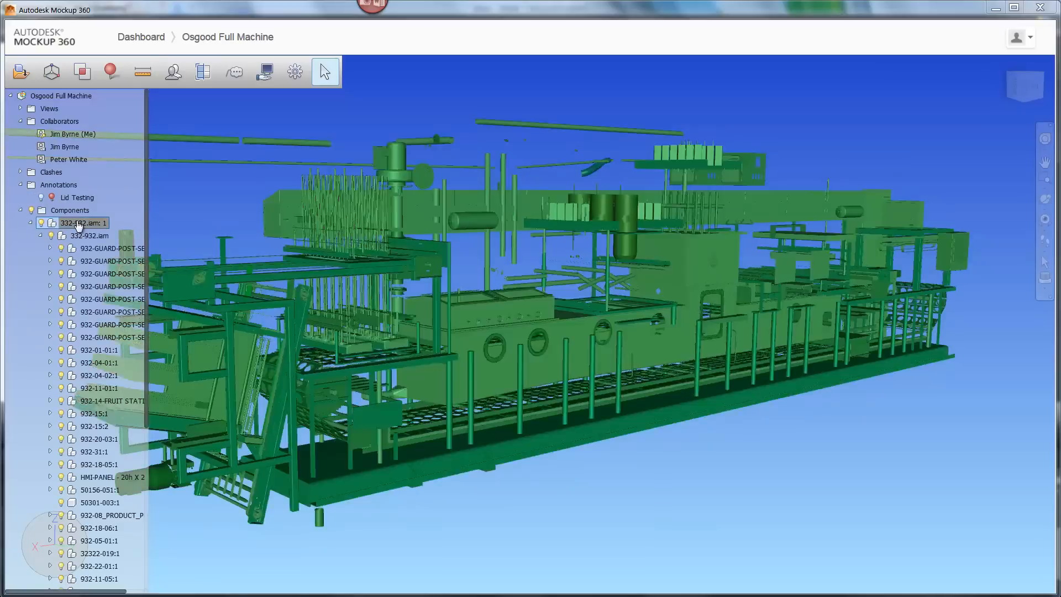